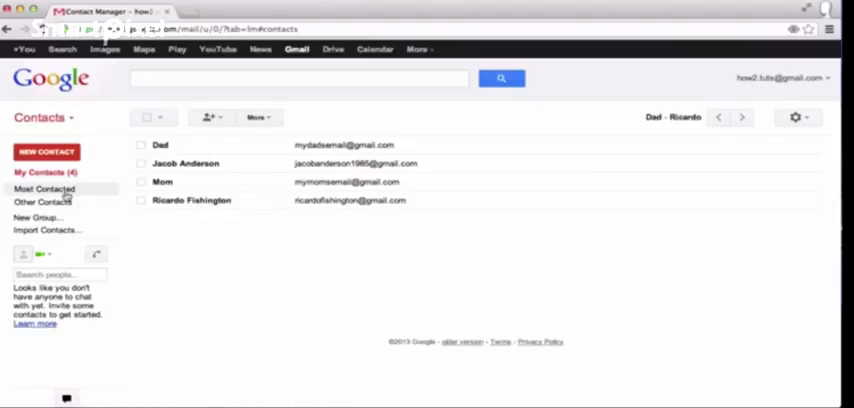
mouse_move(82, 204)
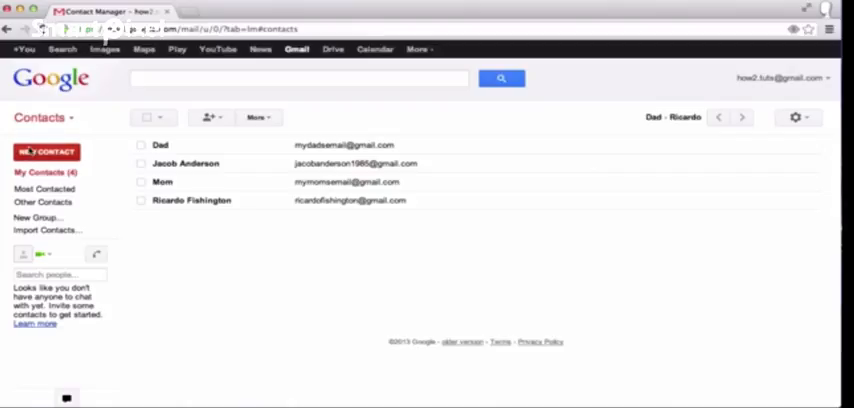
click(46, 152)
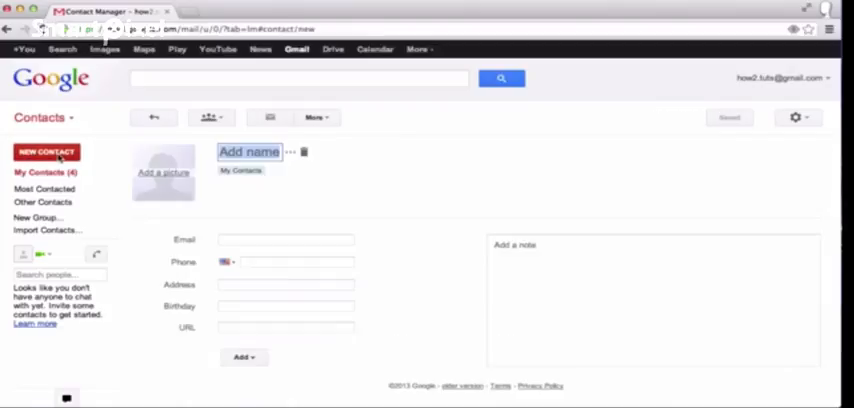
text(John)
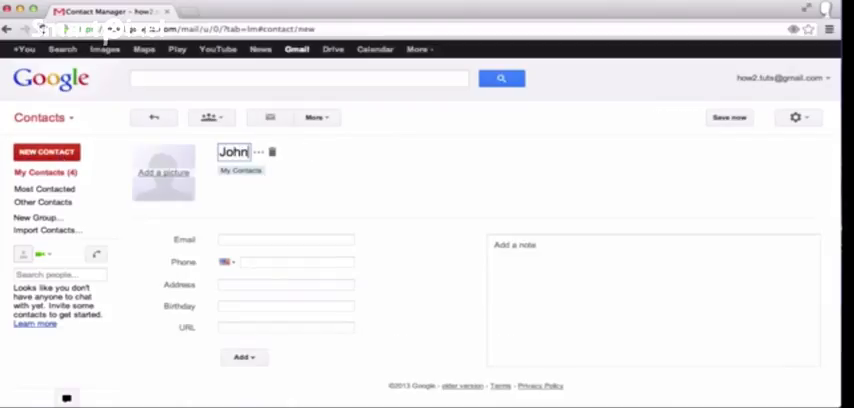
text(Smith)
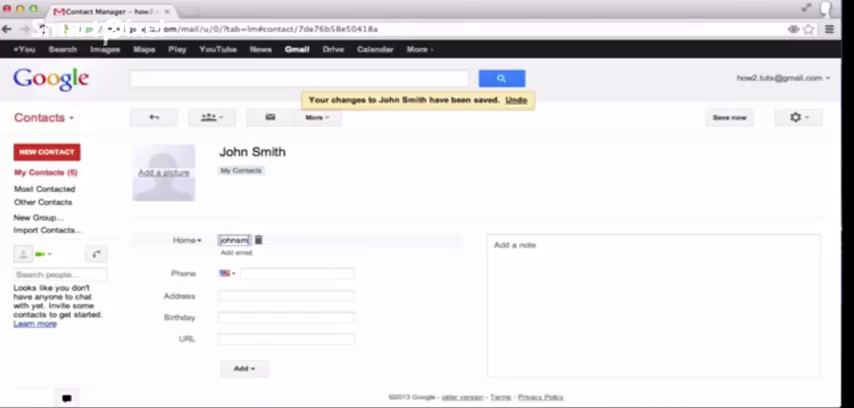
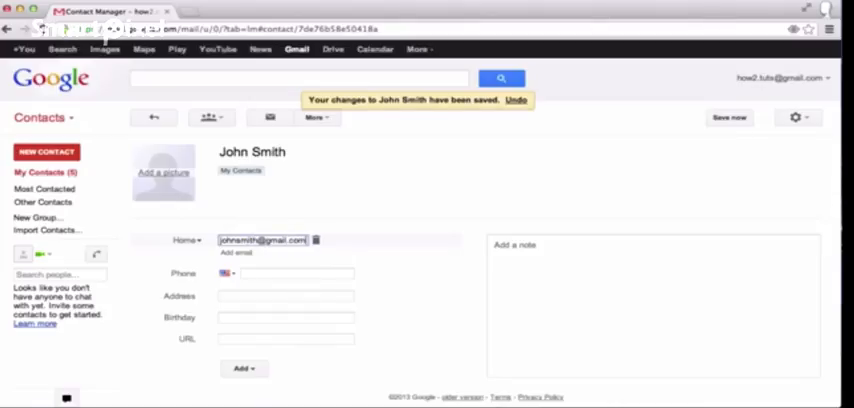
click(280, 272)
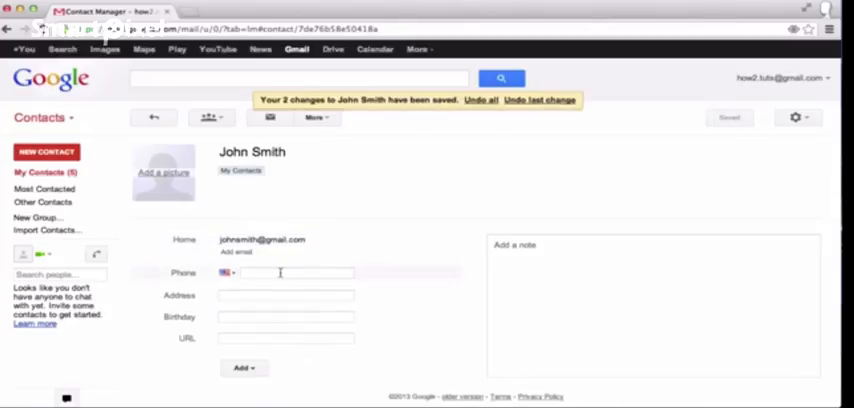
click(284, 336)
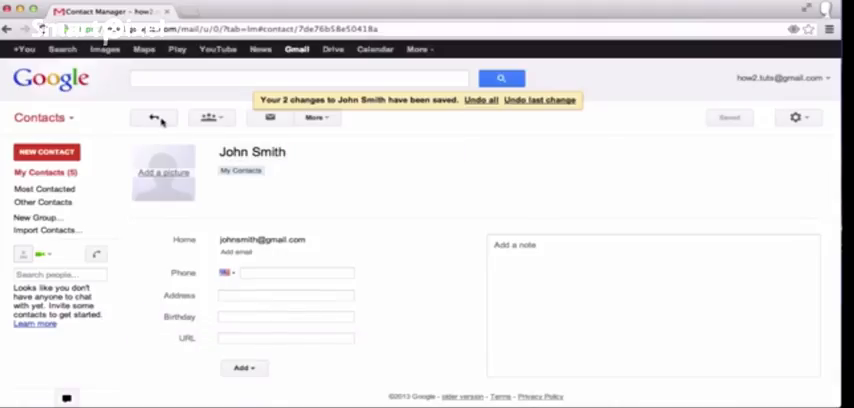
click(152, 116)
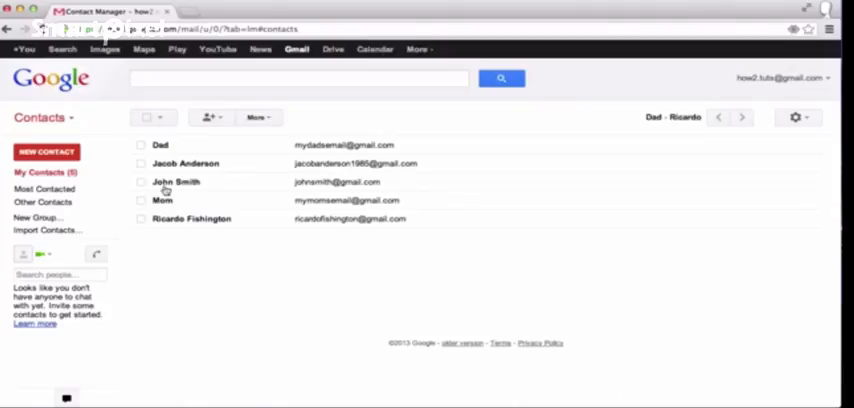
mouse_move(204, 186)
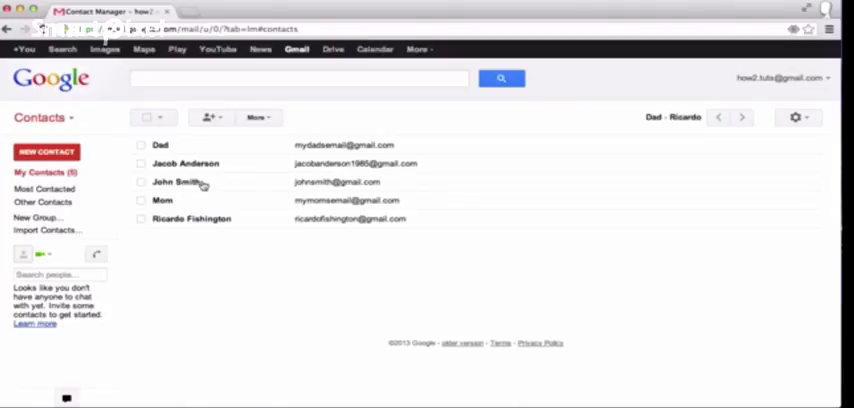
click(184, 164)
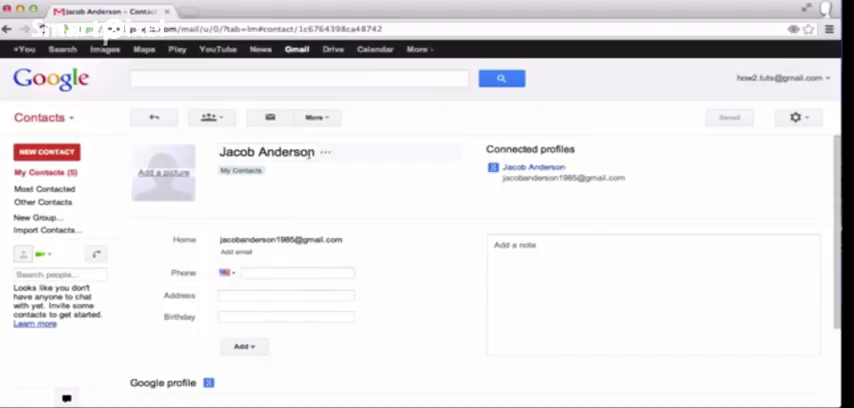
click(316, 116)
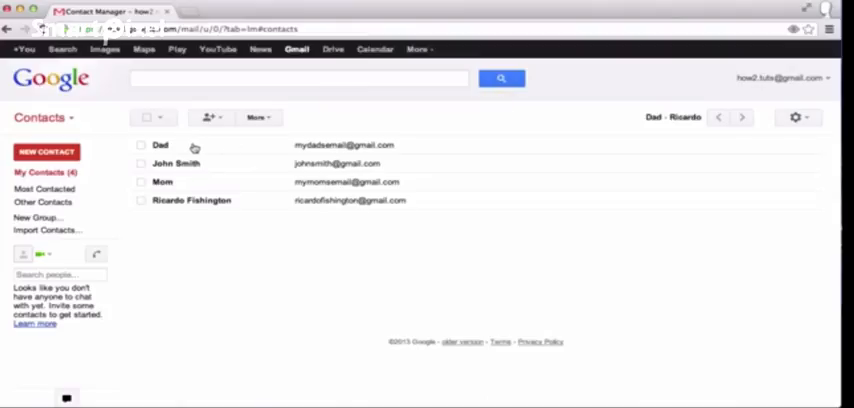
From the Dad contact's Groups menu, create a new group named Family with Dad as member
click(158, 144)
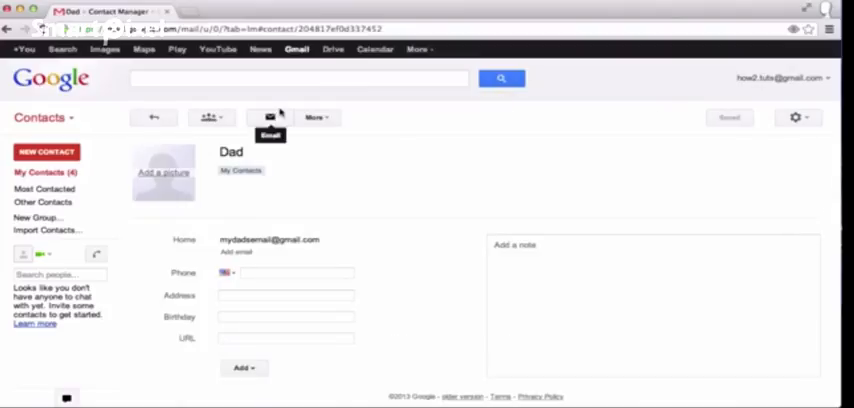
mouse_move(208, 118)
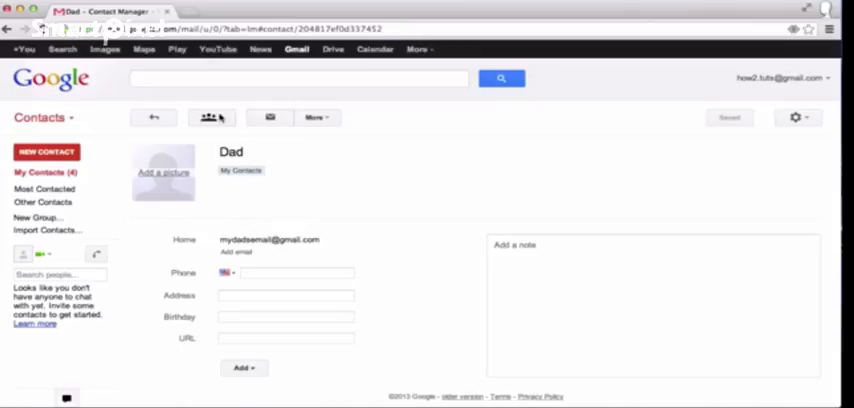
click(208, 116)
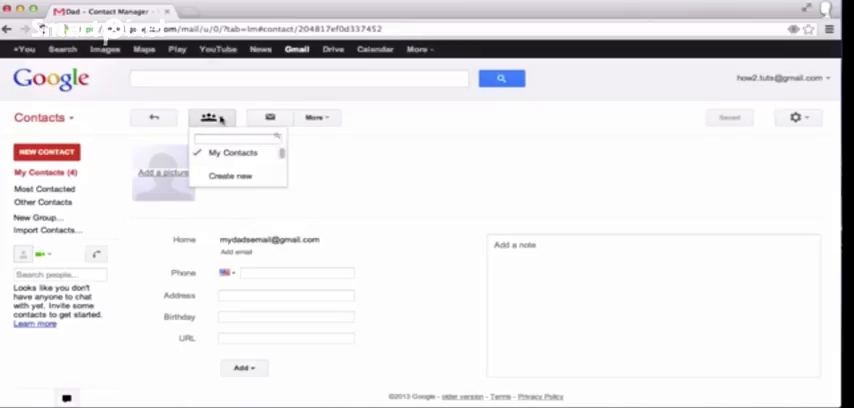
mouse_move(230, 178)
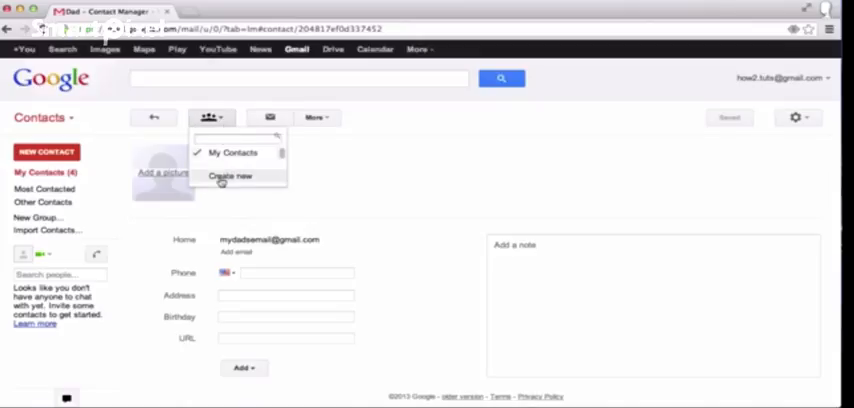
click(230, 176)
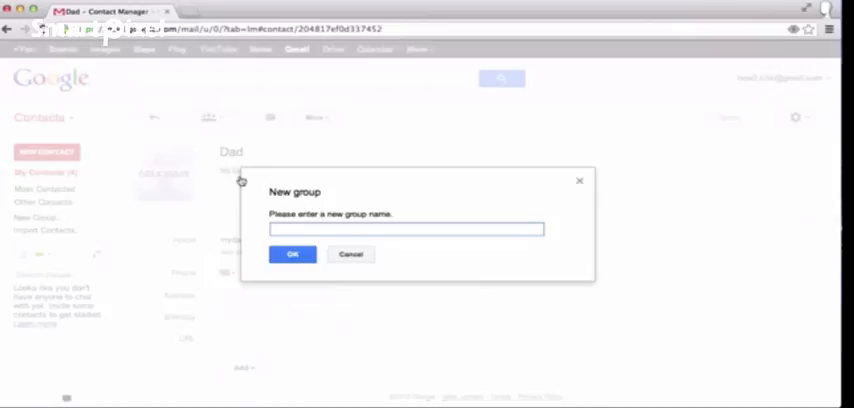
text(Family)
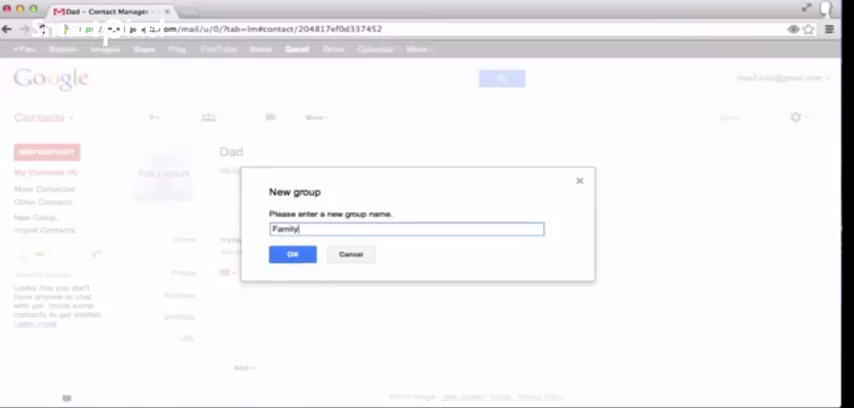
click(292, 252)
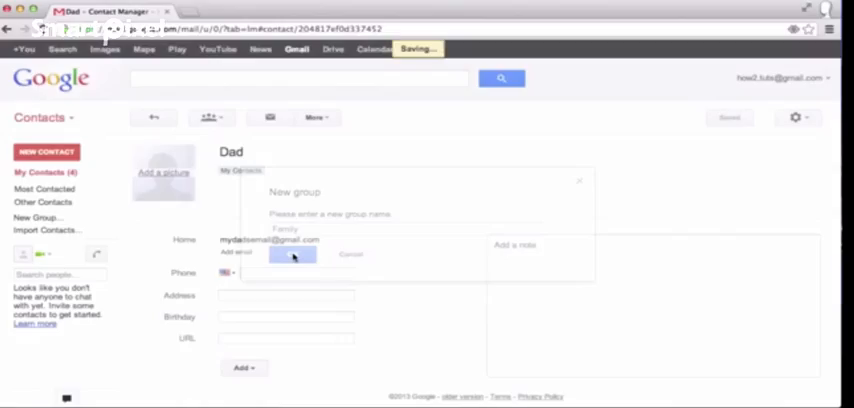
click(292, 256)
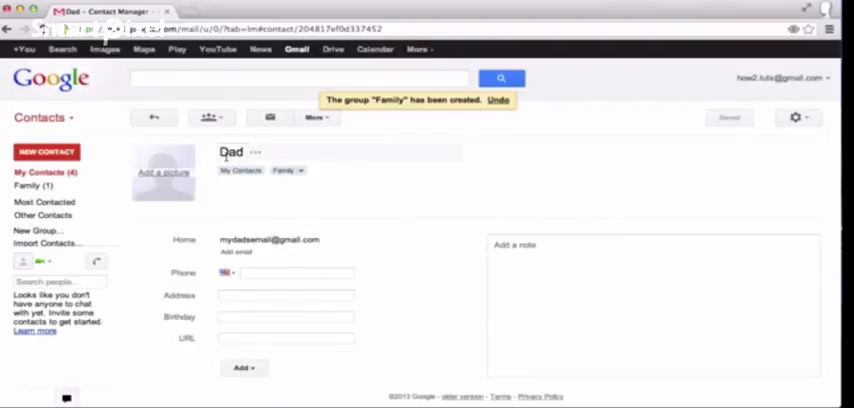
click(208, 116)
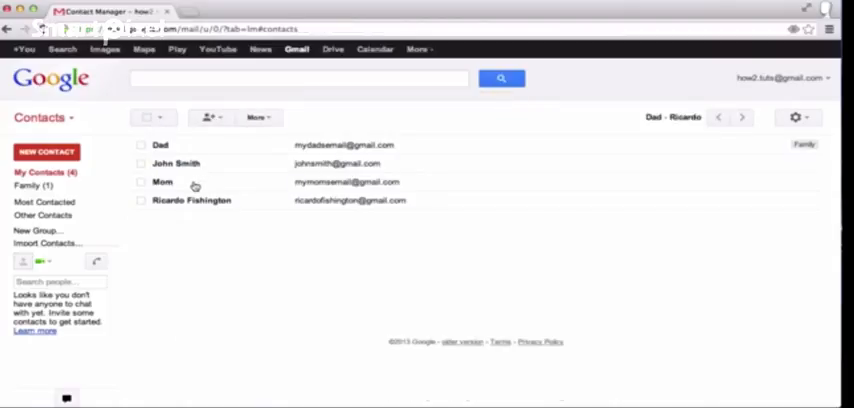
Tick the Family group for the Mom contact and for John Smith
click(164, 180)
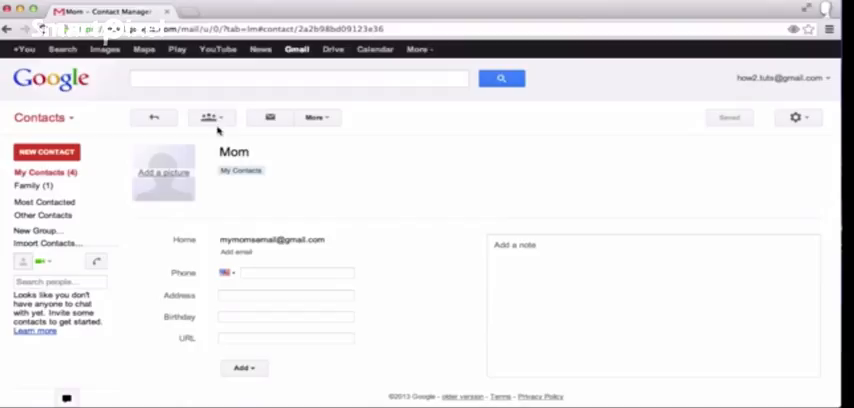
click(208, 116)
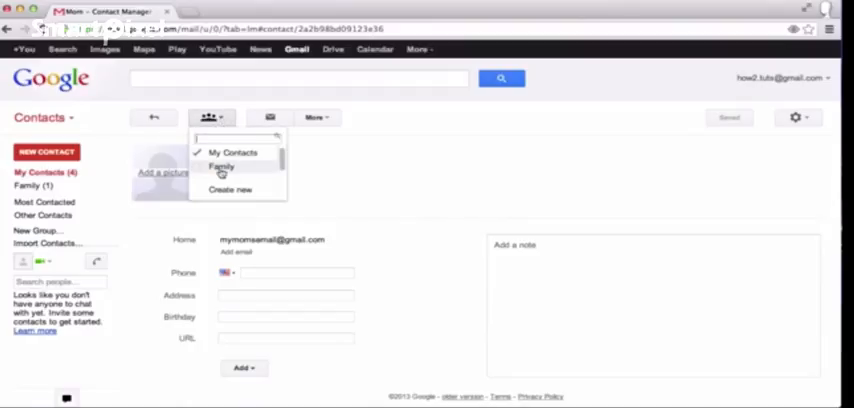
click(220, 166)
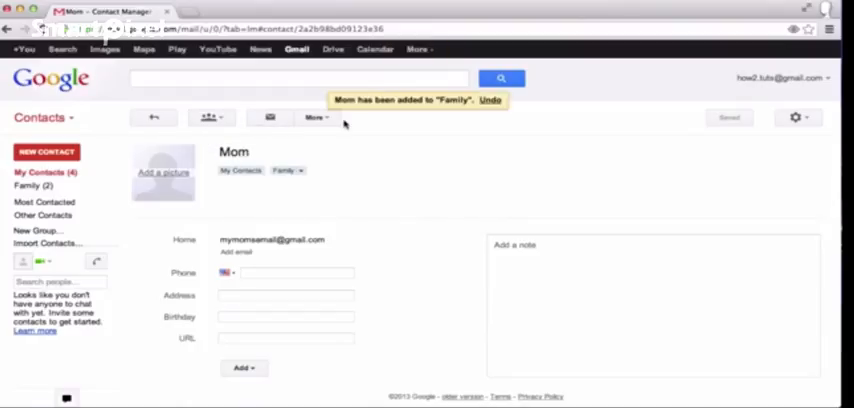
mouse_move(344, 120)
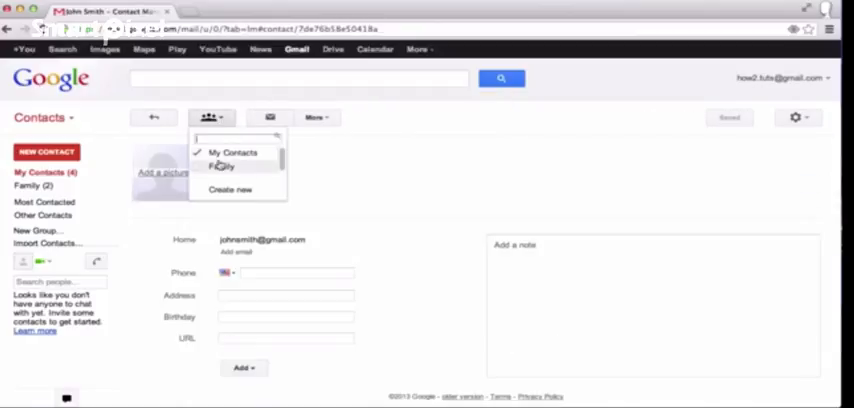
click(216, 166)
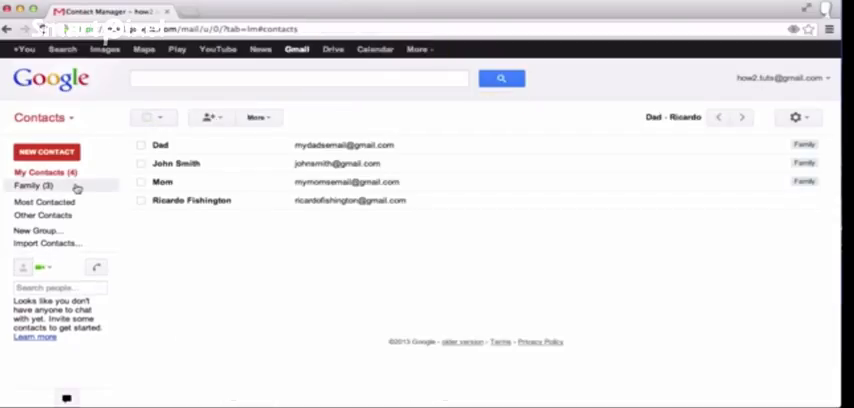
click(32, 188)
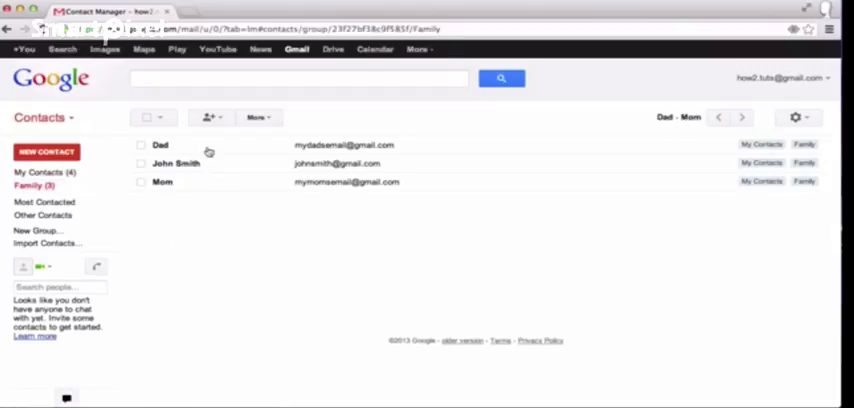
mouse_move(290, 188)
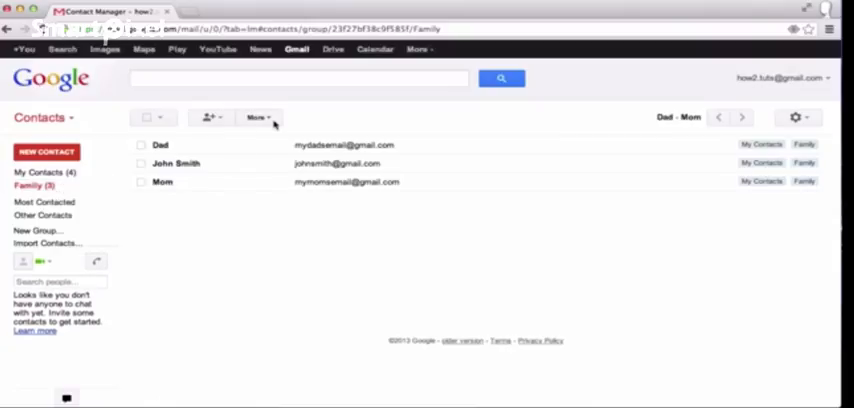
click(258, 118)
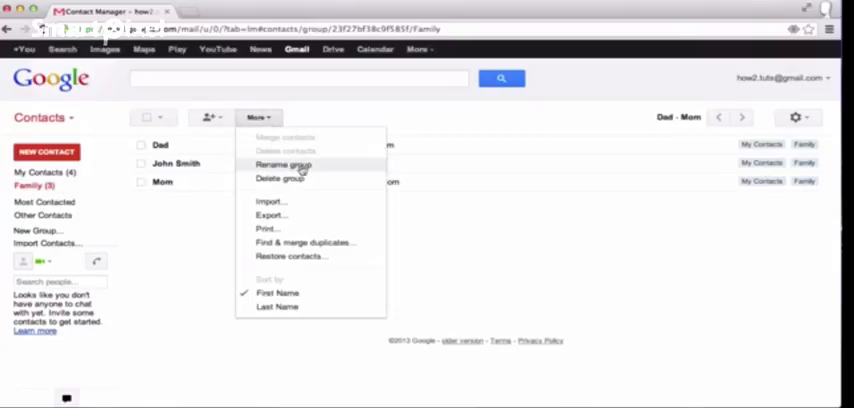
mouse_move(272, 218)
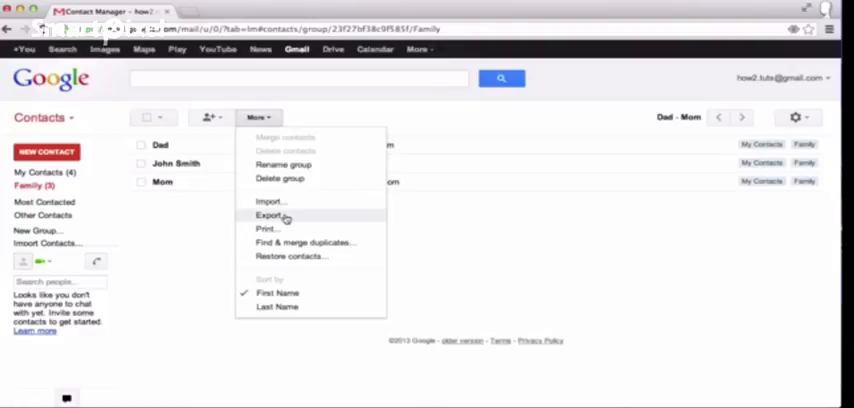
mouse_move(284, 228)
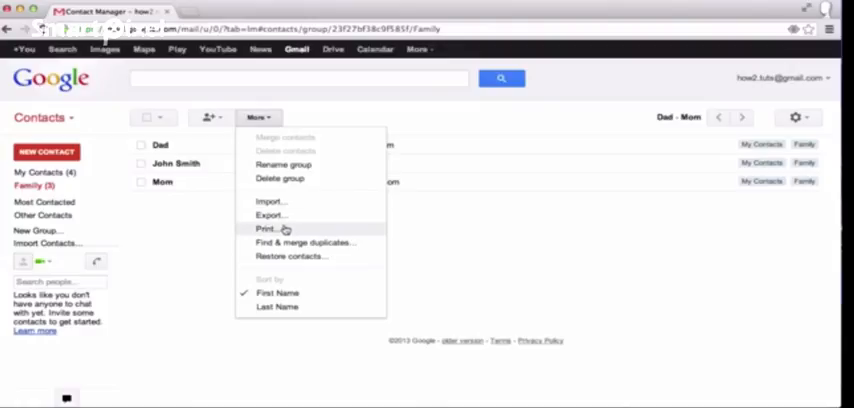
mouse_move(312, 280)
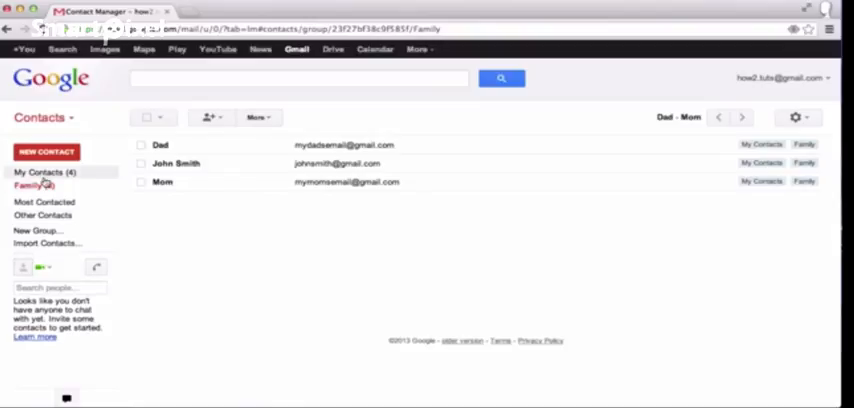
click(36, 244)
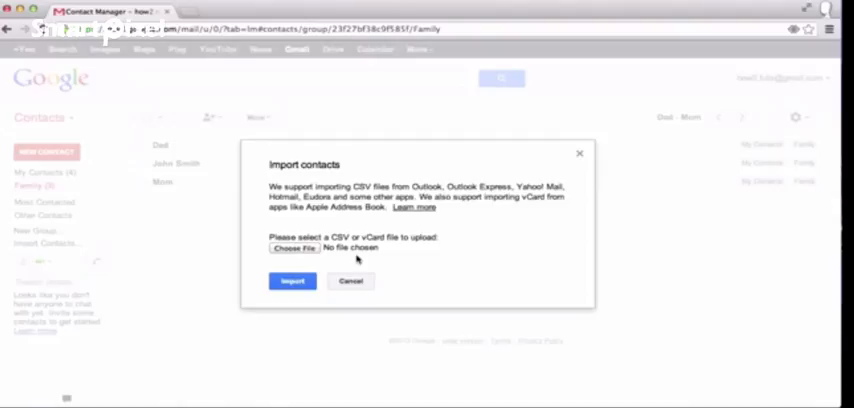
click(350, 280)
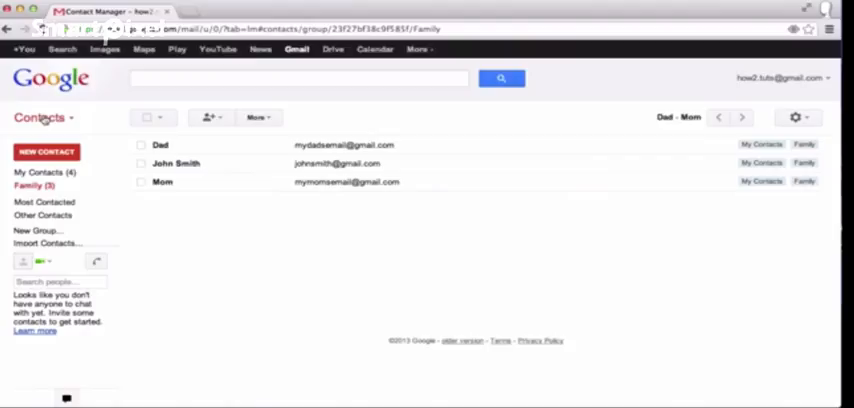
click(40, 118)
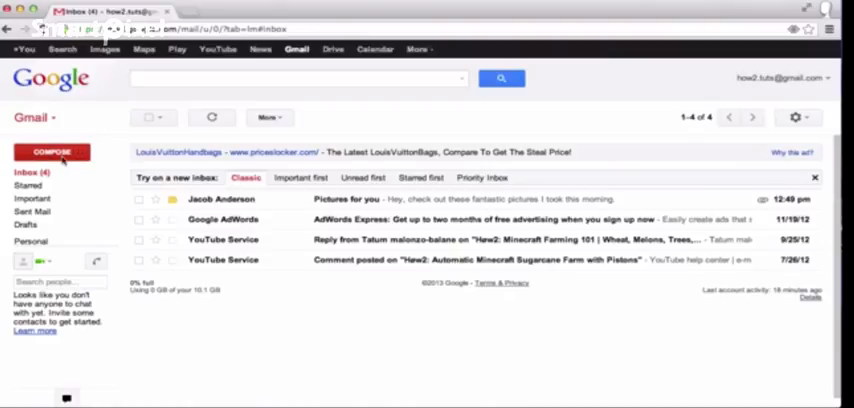
click(52, 152)
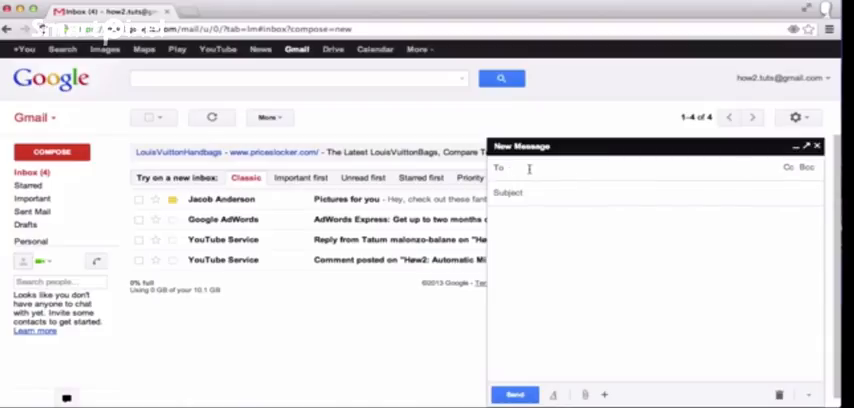
text(j)
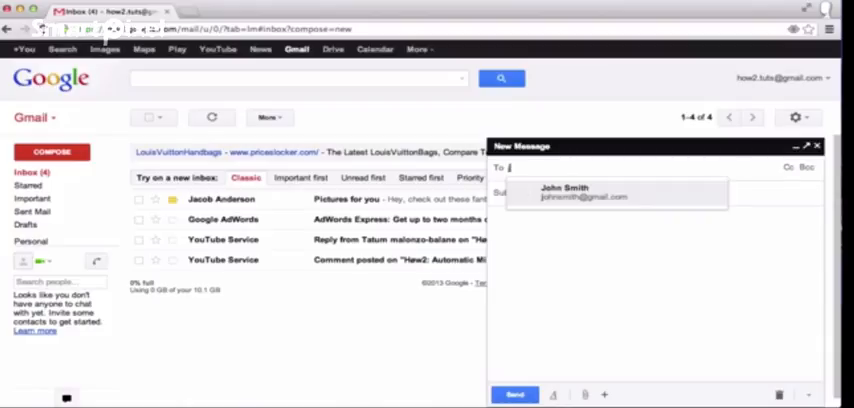
text(john)
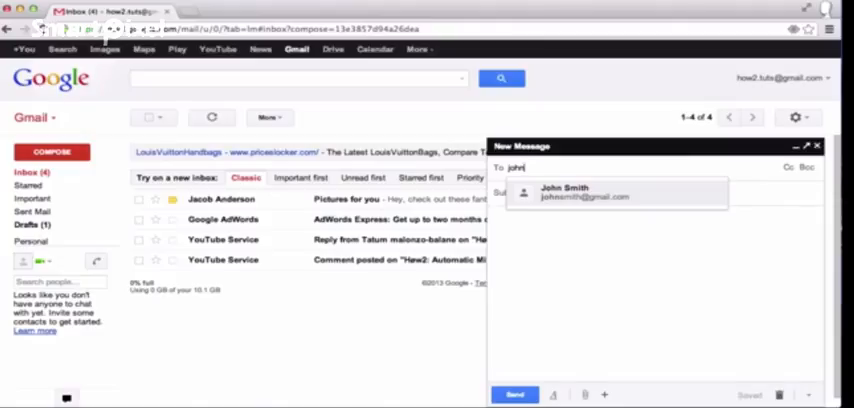
mouse_move(580, 196)
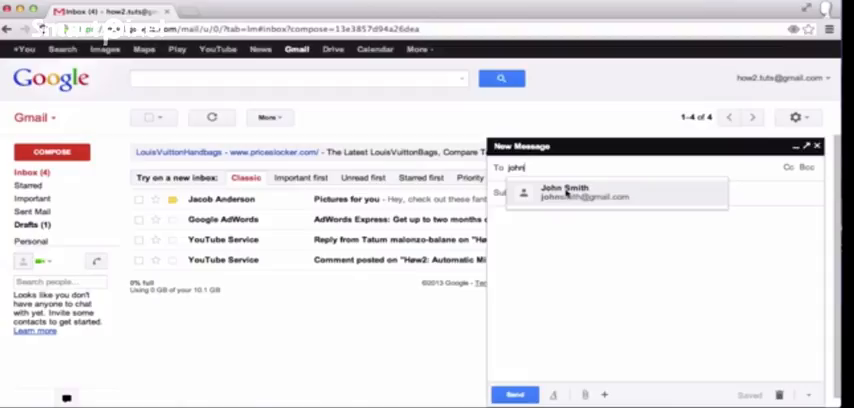
click(584, 192)
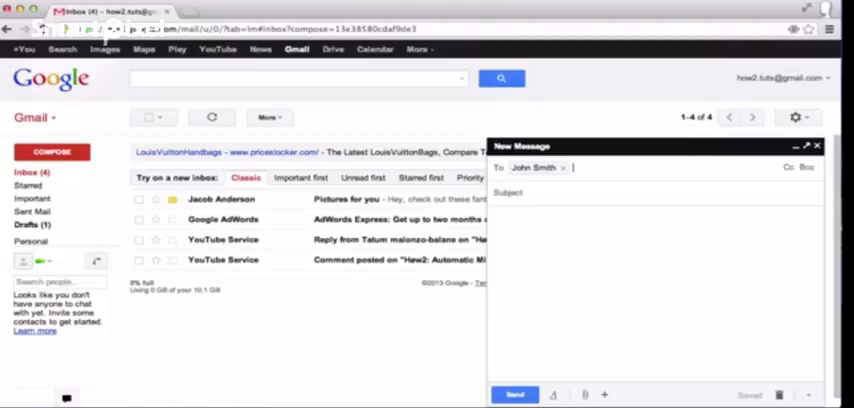
text(rica)
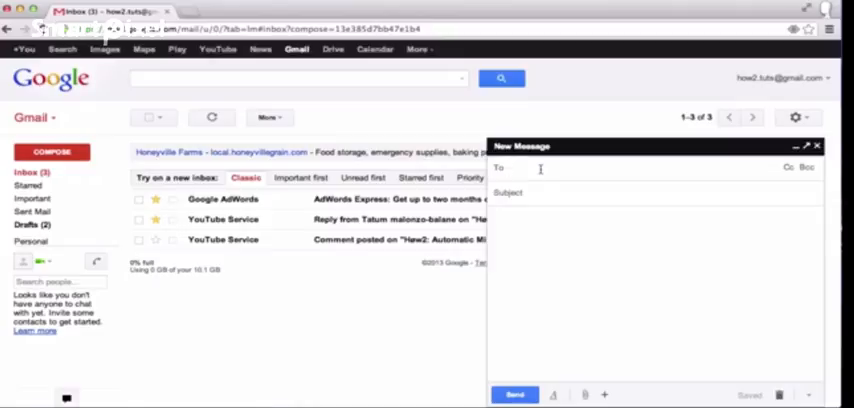
text(fam)
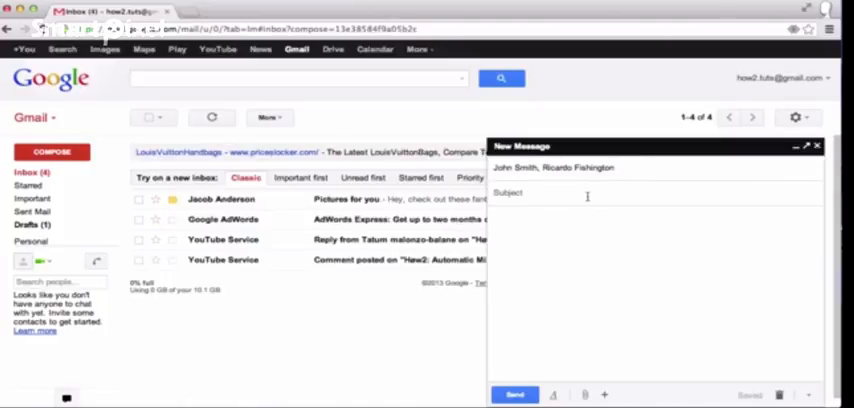
Enter subject 'Hello' and body 'How is everyone doing today?'
text(Hello)
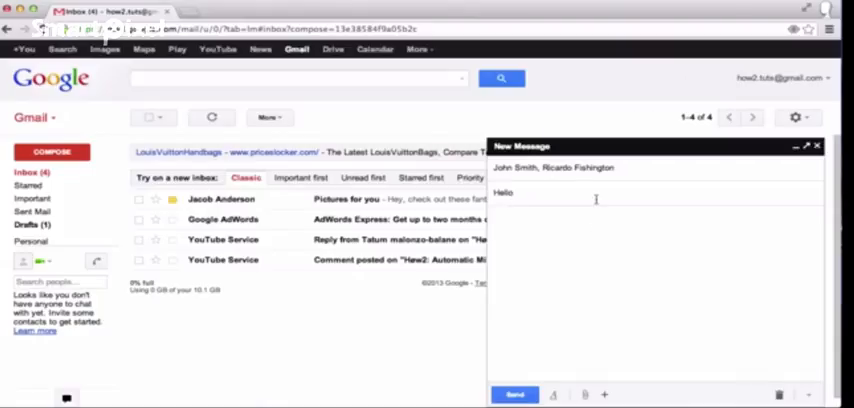
text(How)
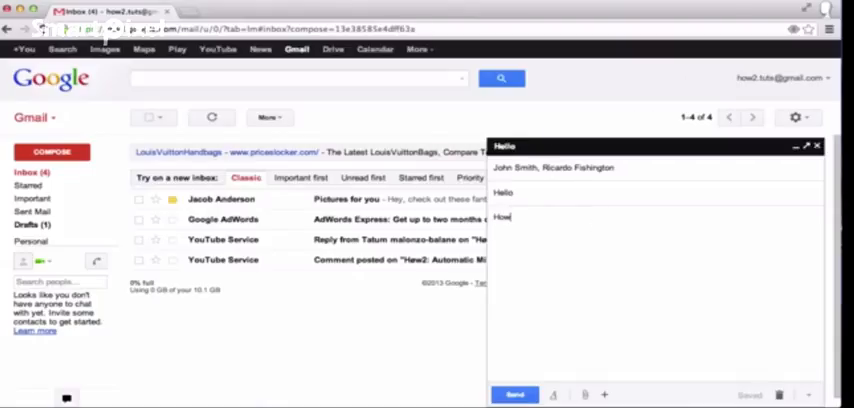
text(is everyone d)
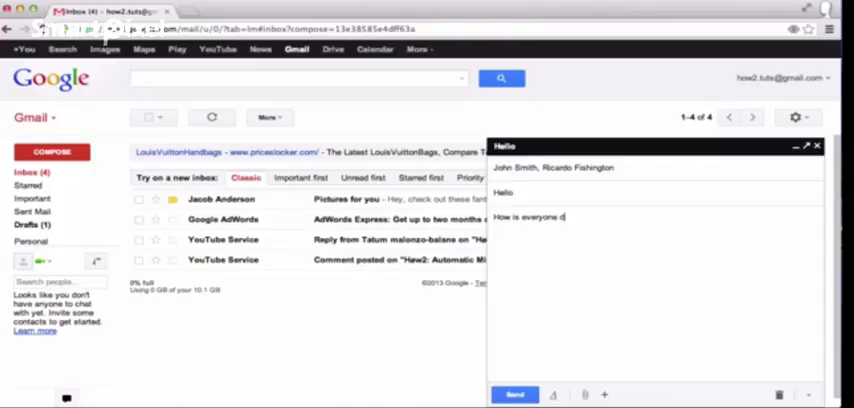
text(oing today?)
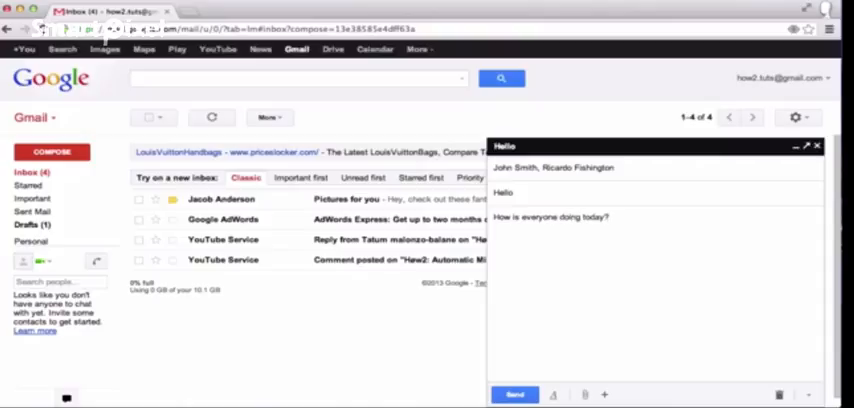
text(?)
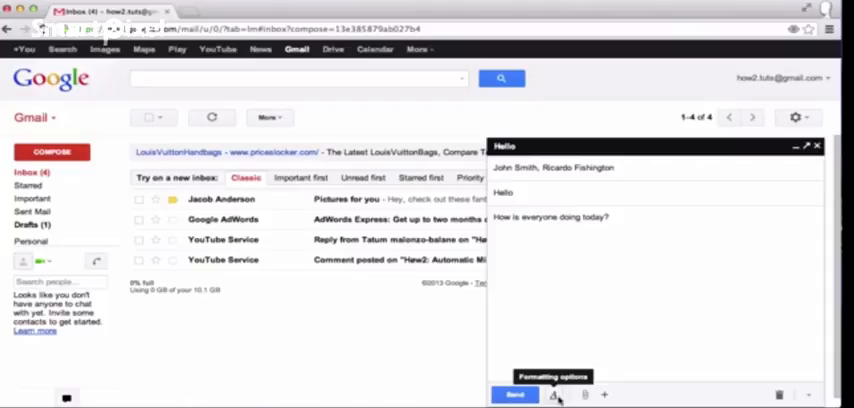
Show the formatting options and make the body sentence bold
click(540, 396)
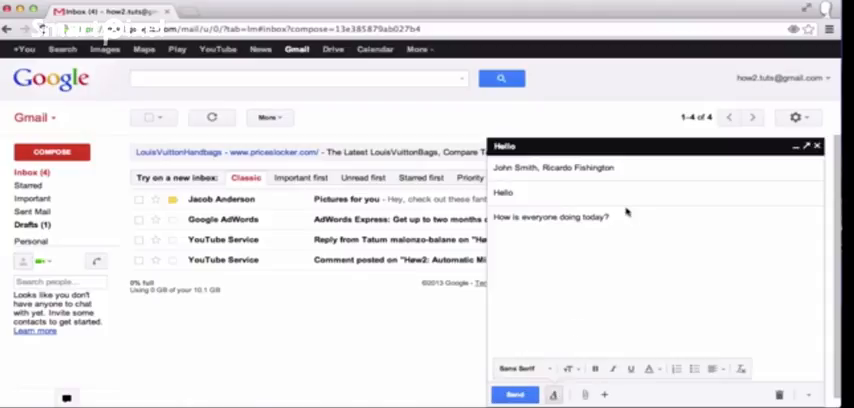
click(596, 366)
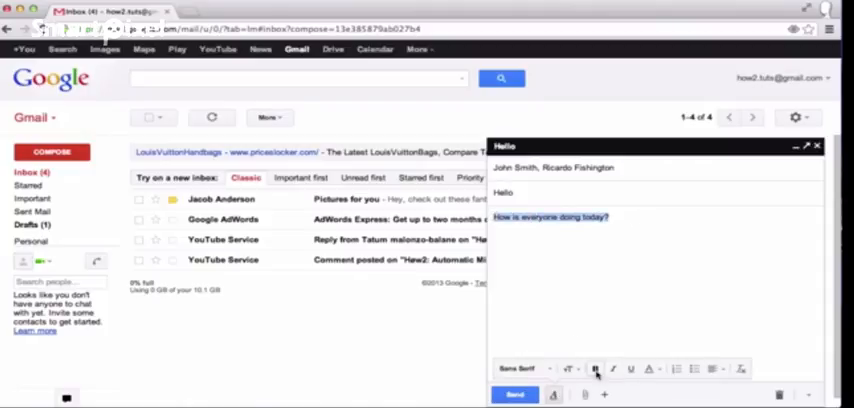
click(616, 366)
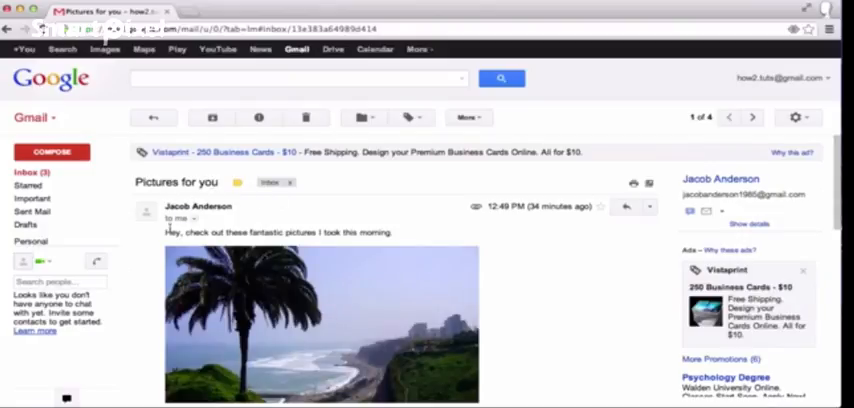
Scroll through the 'Pictures for you' email and archive it out of the inbox
scroll(down, 3)
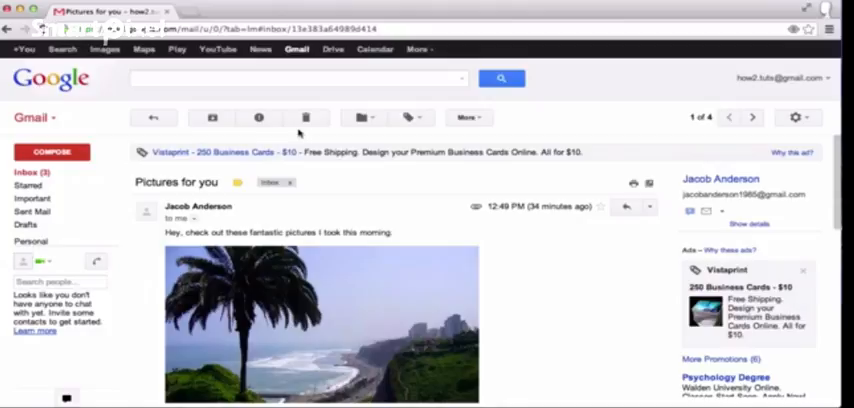
mouse_move(304, 116)
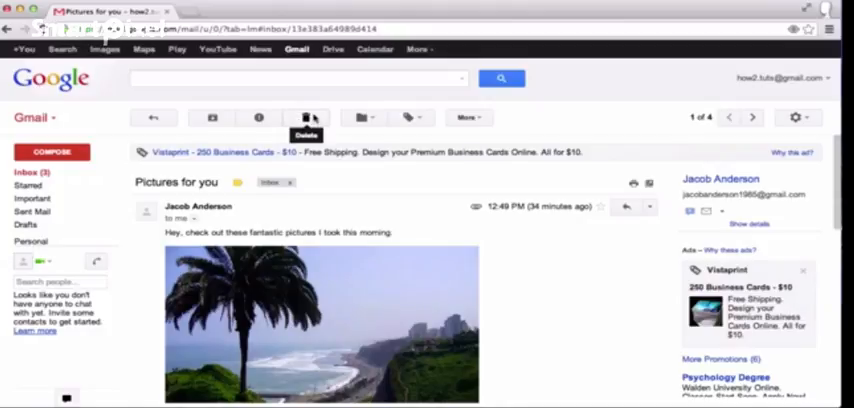
mouse_move(260, 116)
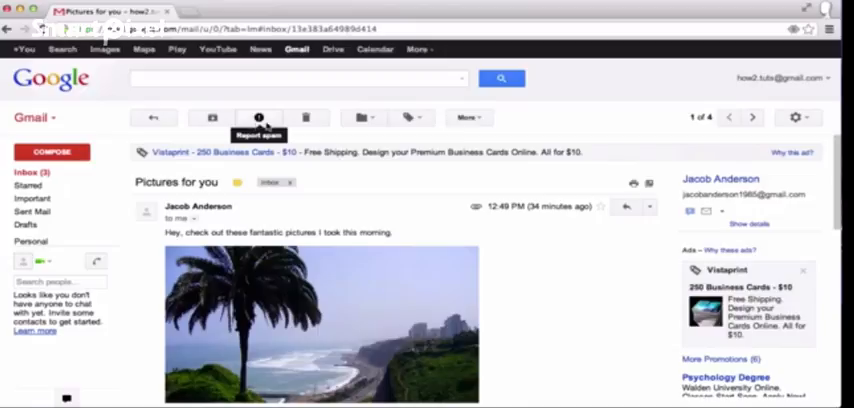
mouse_move(212, 120)
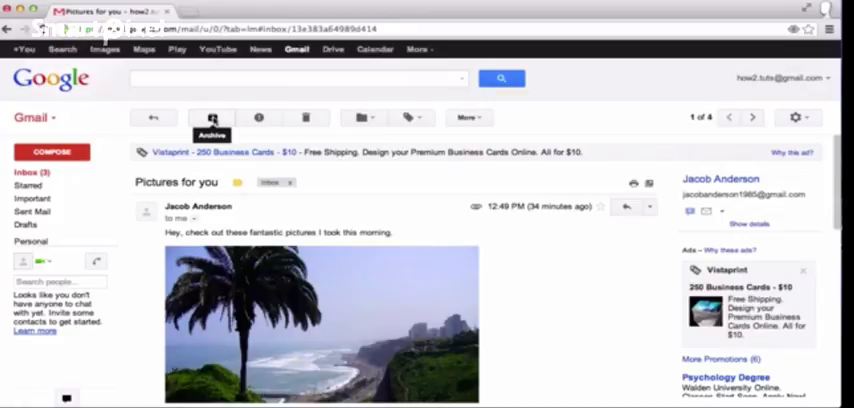
click(212, 116)
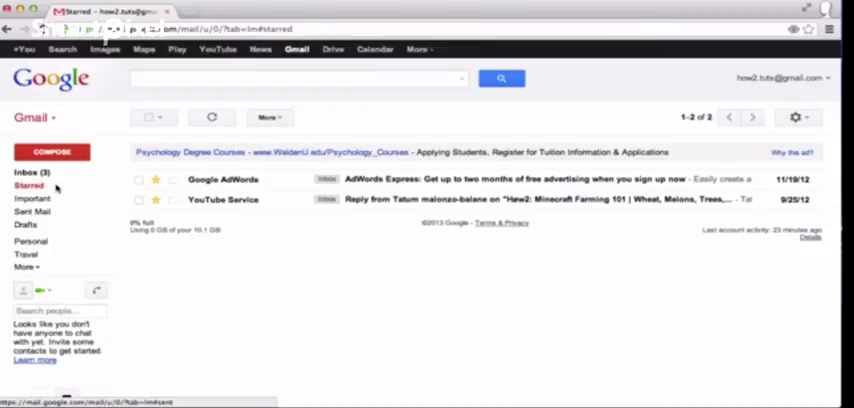
mouse_move(32, 216)
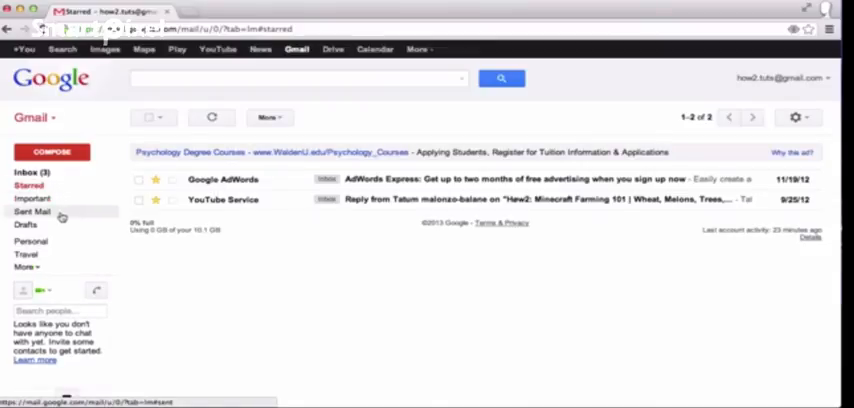
View the empty Sent Mail and Drafts folders, then start a new message typing 'fdsa'
click(32, 212)
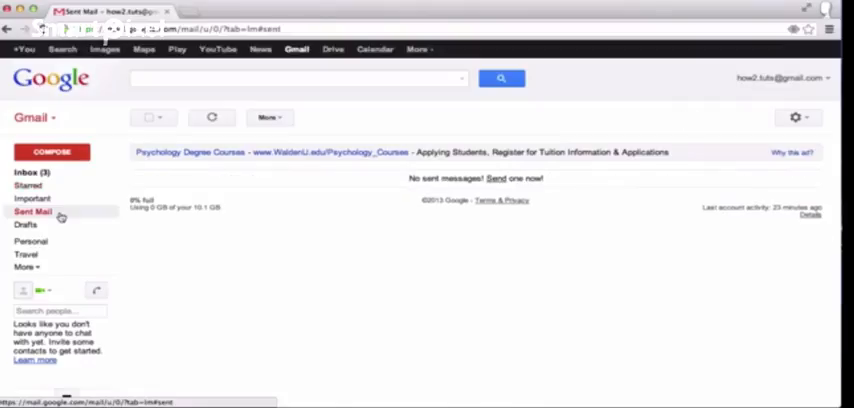
click(24, 226)
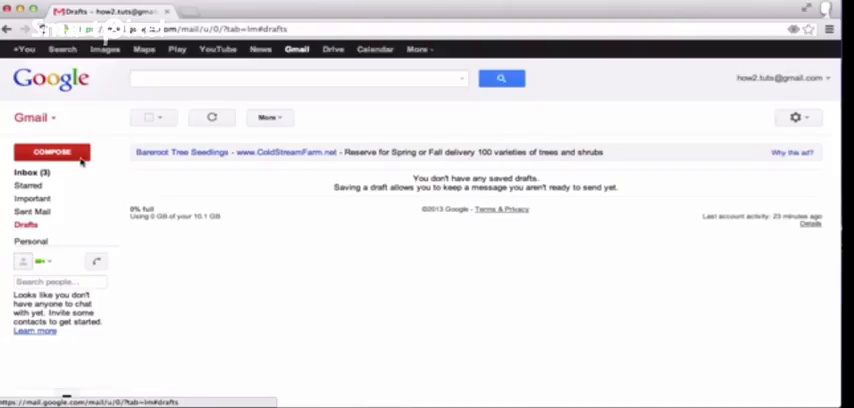
click(52, 152)
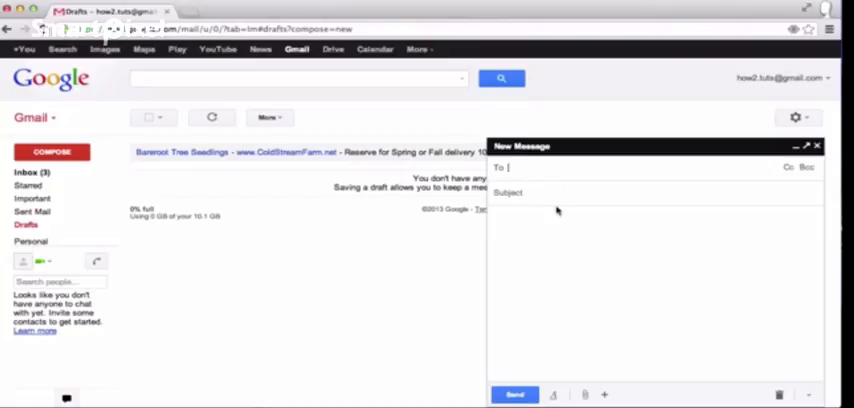
text(fdsa)
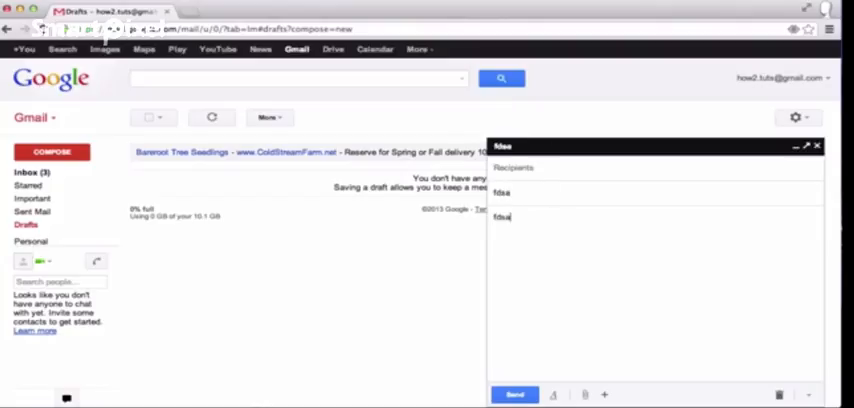